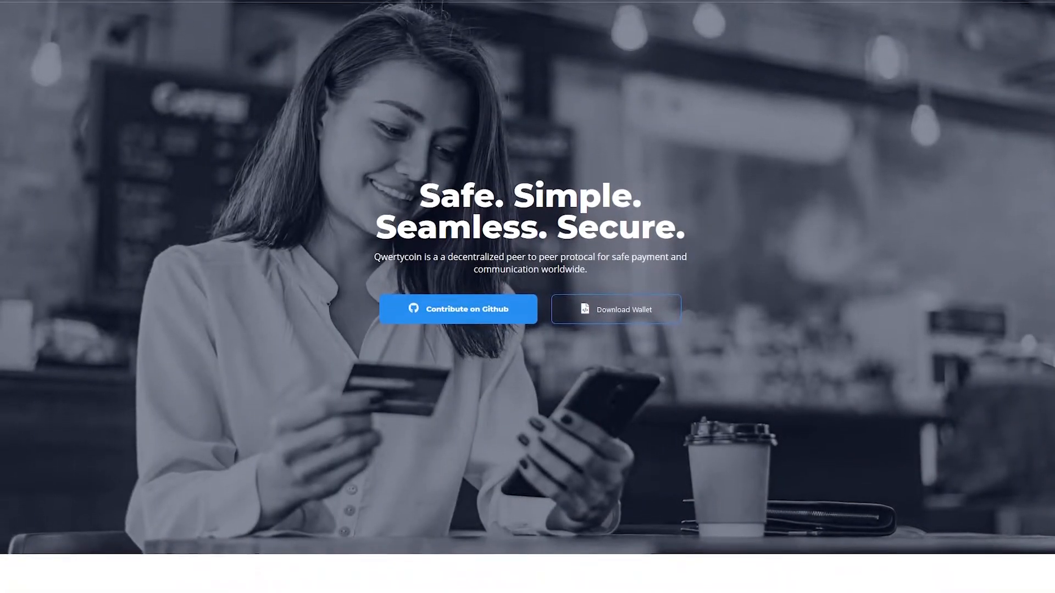
scroll("down", 3)
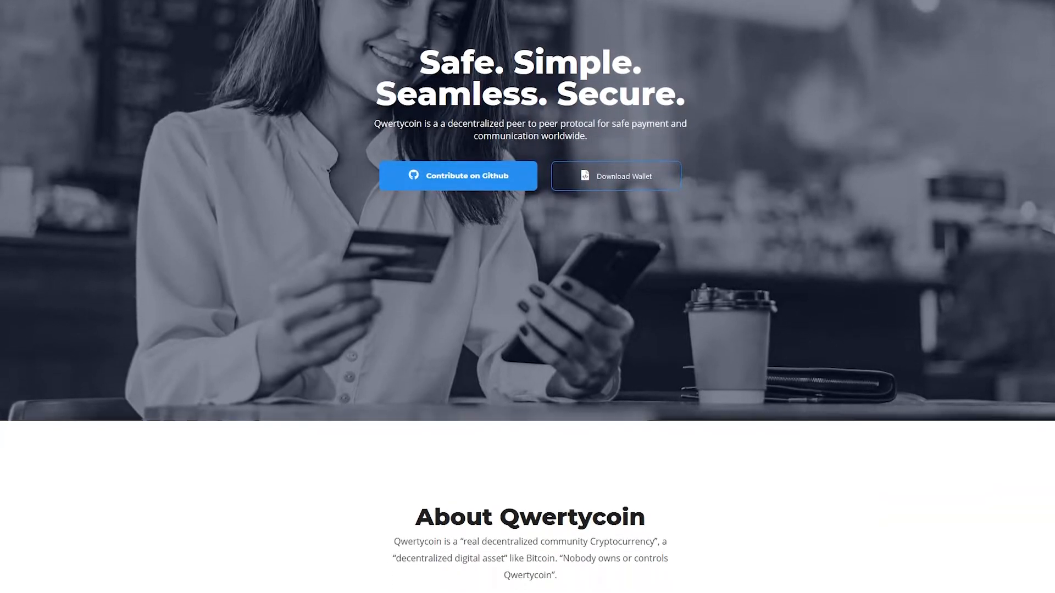
scroll("down", 3)
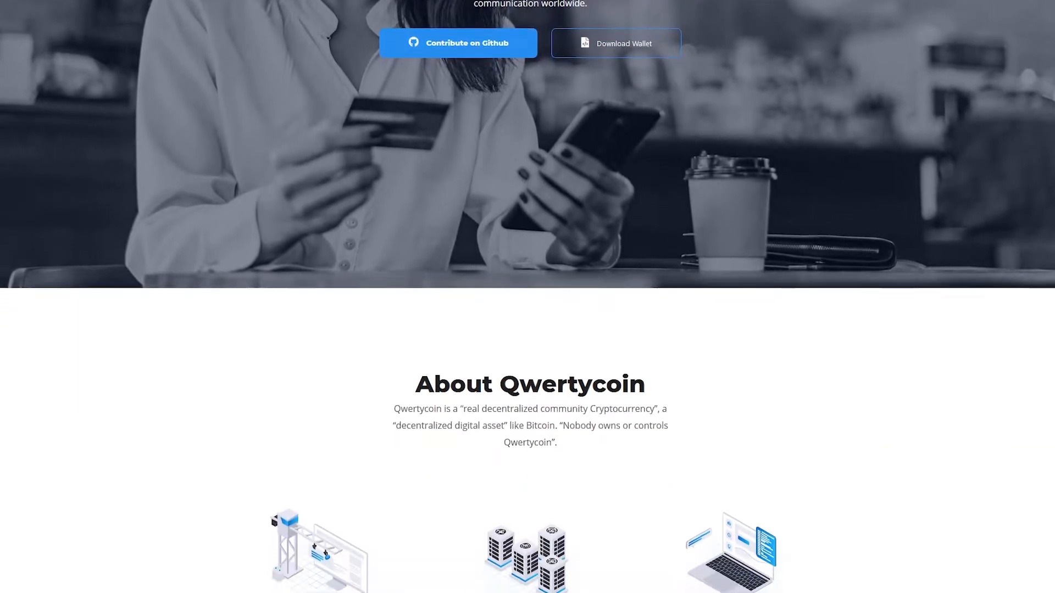
scroll("down", 3)
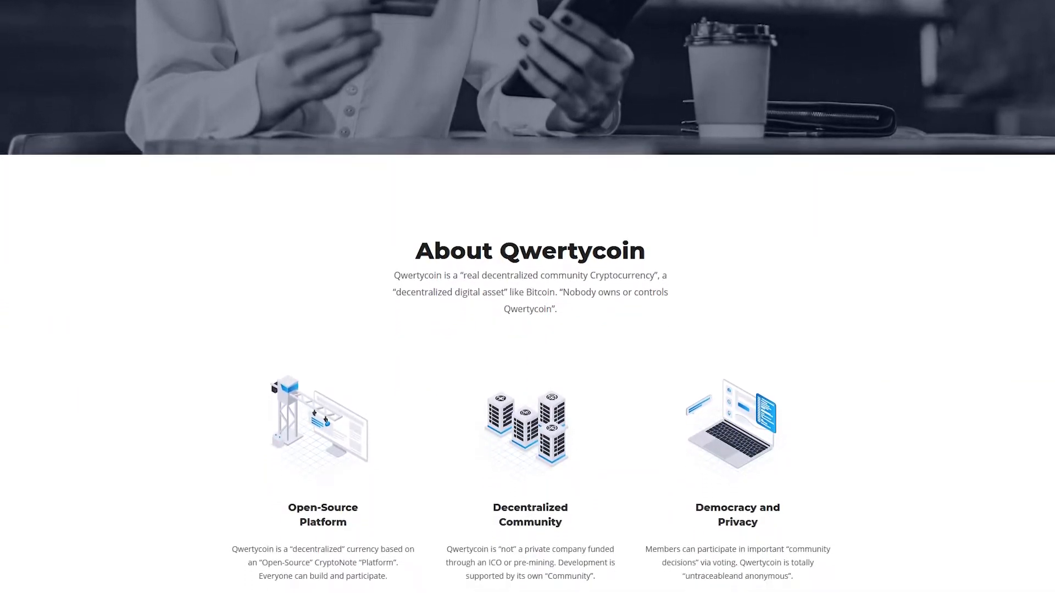
scroll("down", 3)
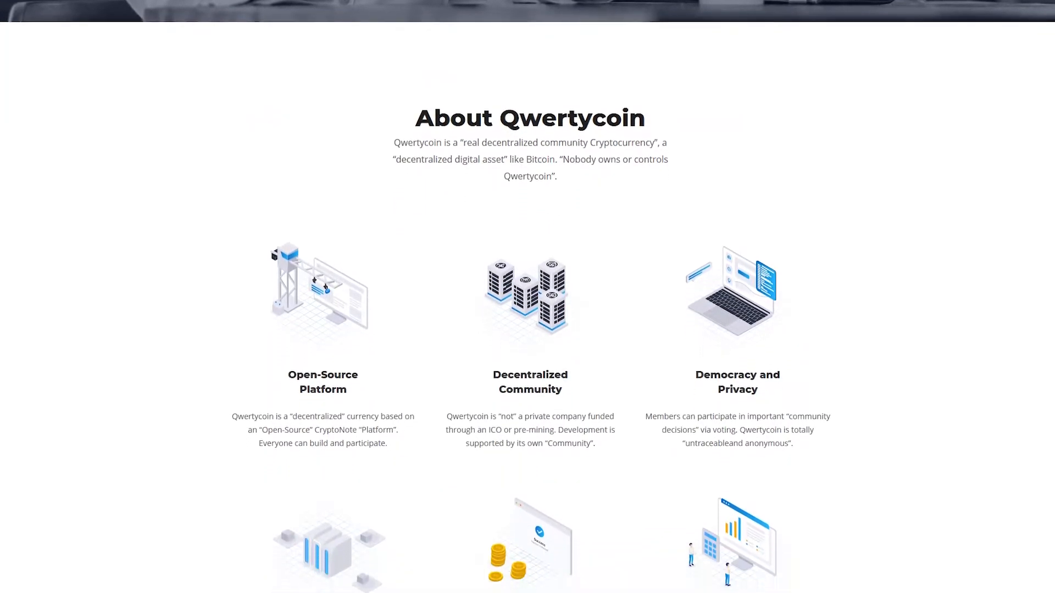
scroll("down", 3)
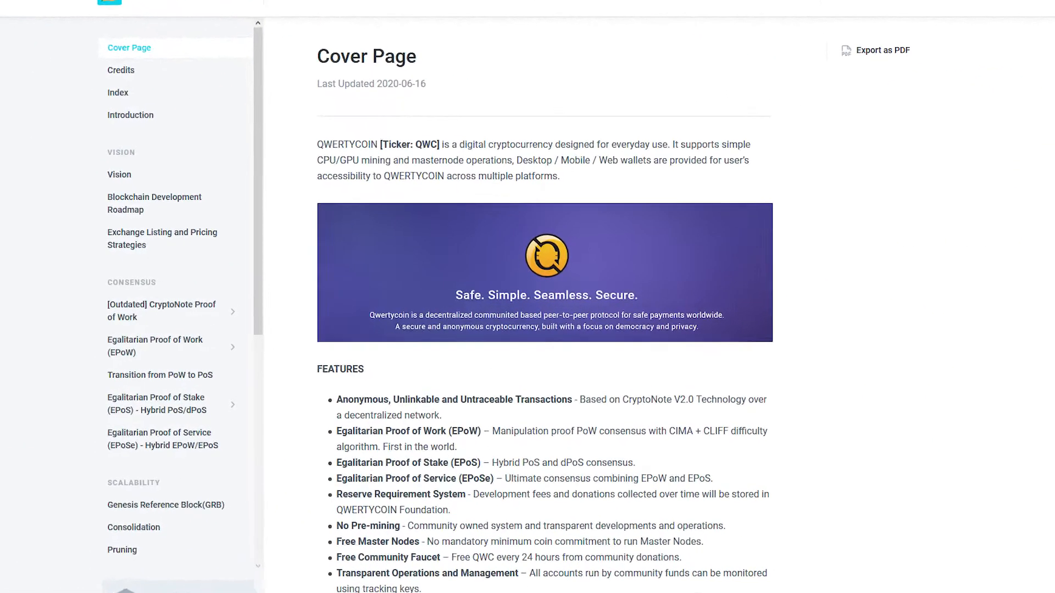
scroll("down", 3)
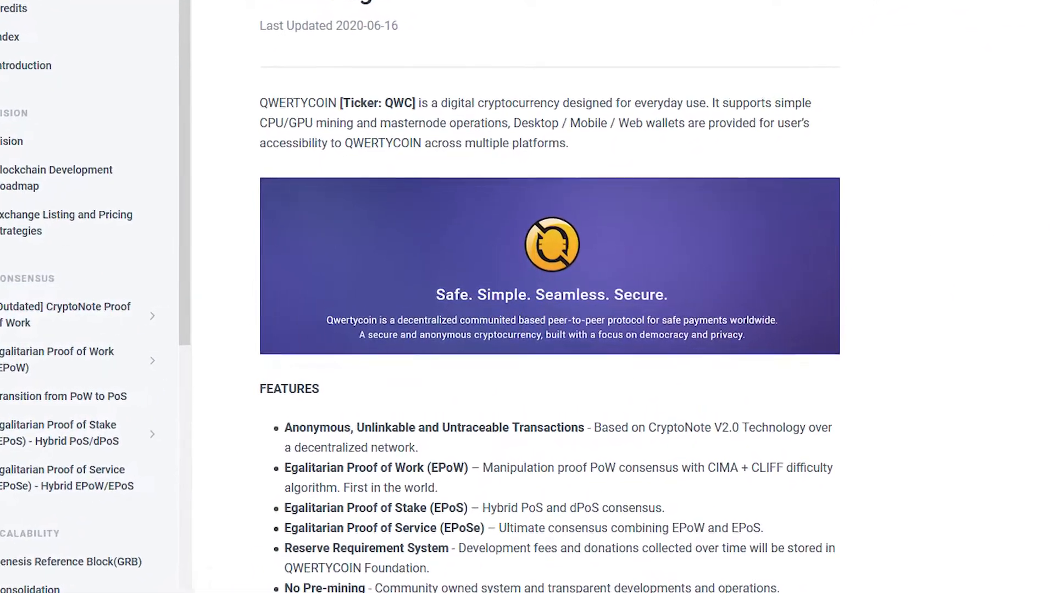
scroll("down", 3)
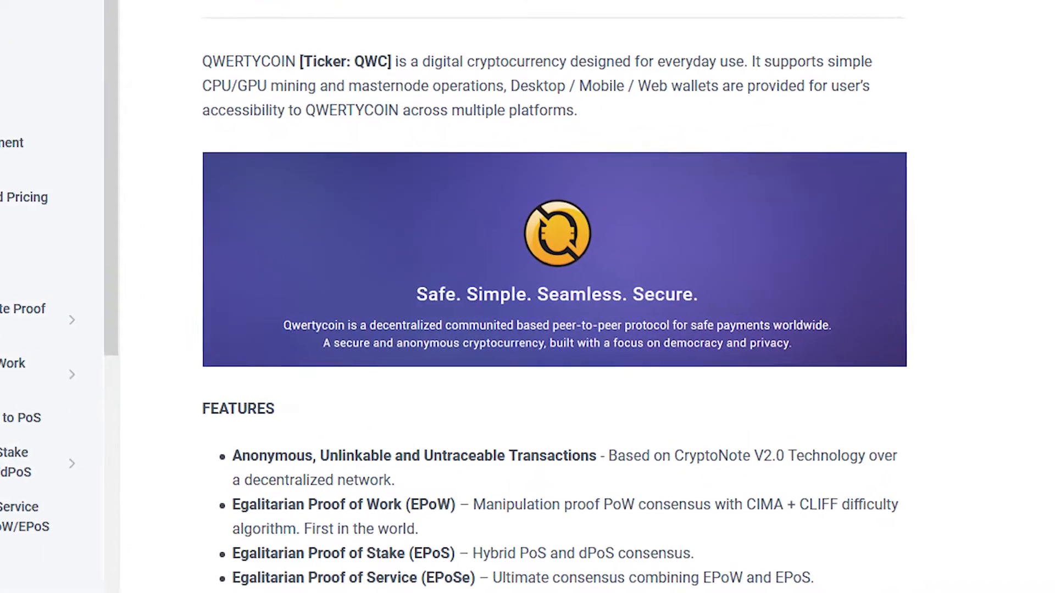
scroll("down", 3)
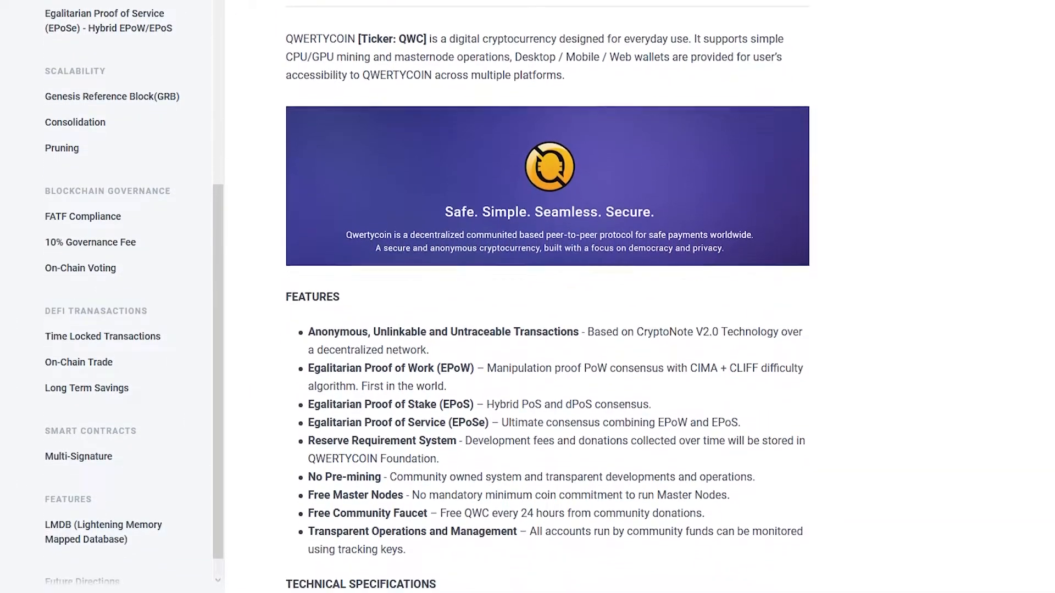
scroll("down", 3)
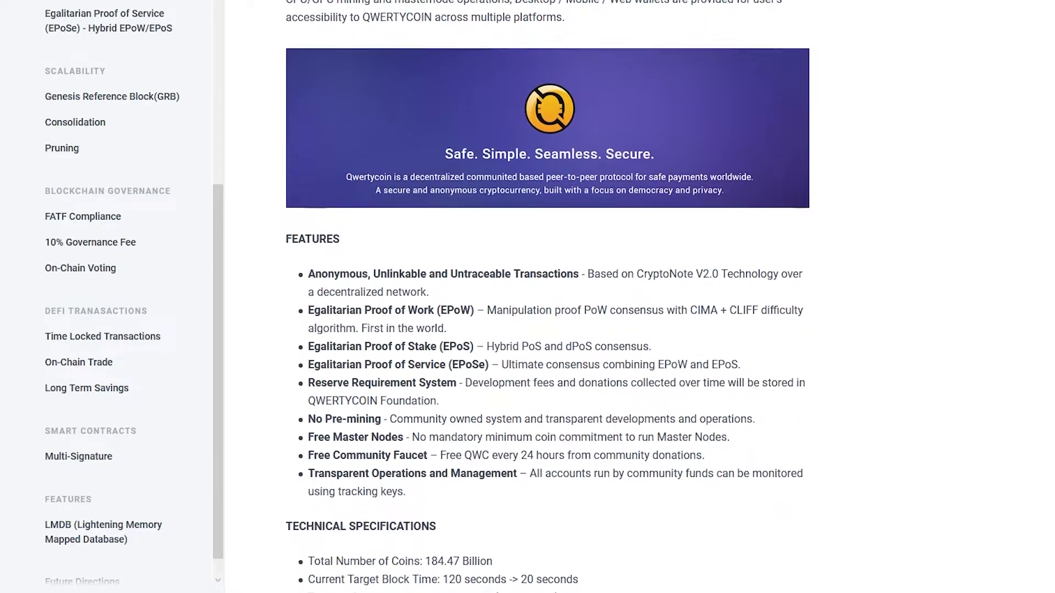
scroll("down", 3)
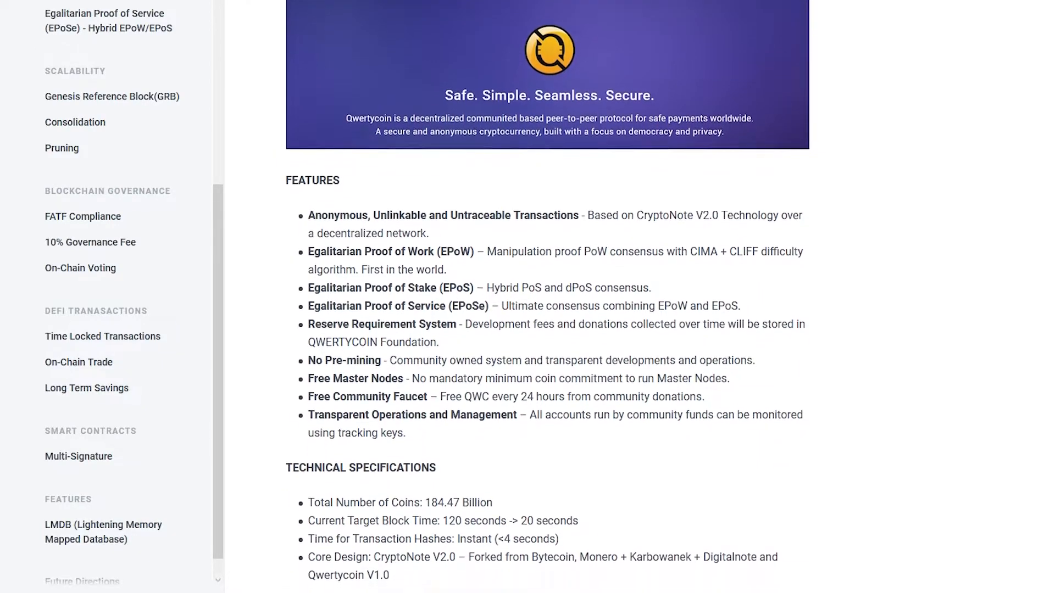
scroll("down", 3)
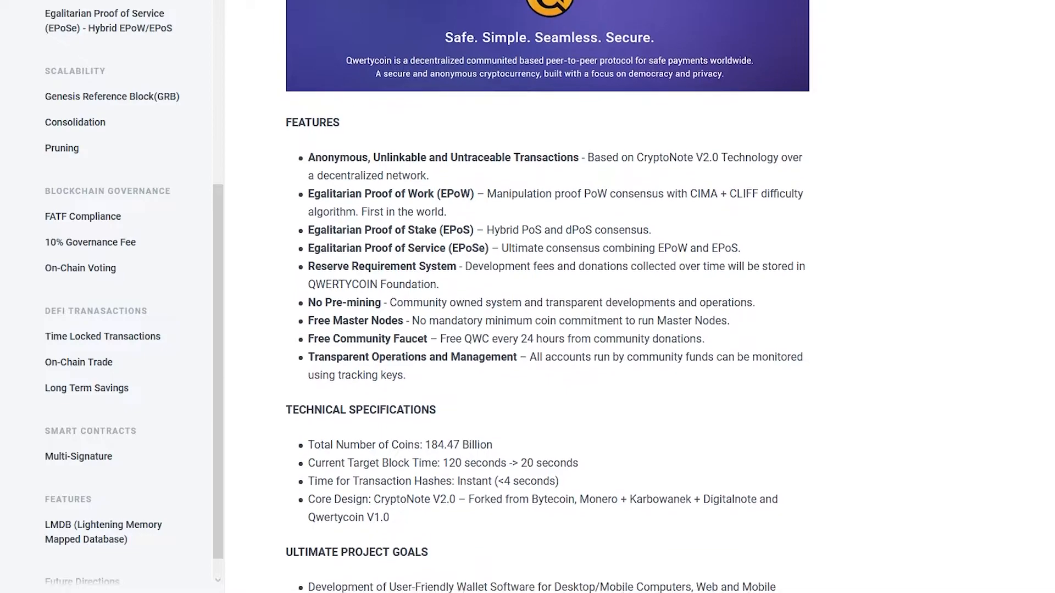
scroll("down", 3)
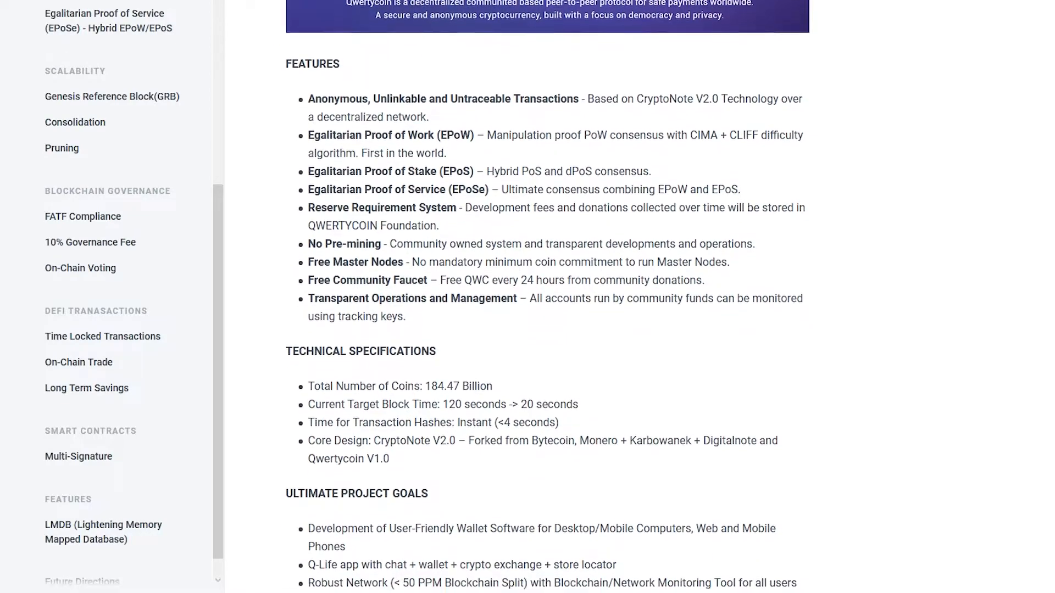
scroll("down", 3)
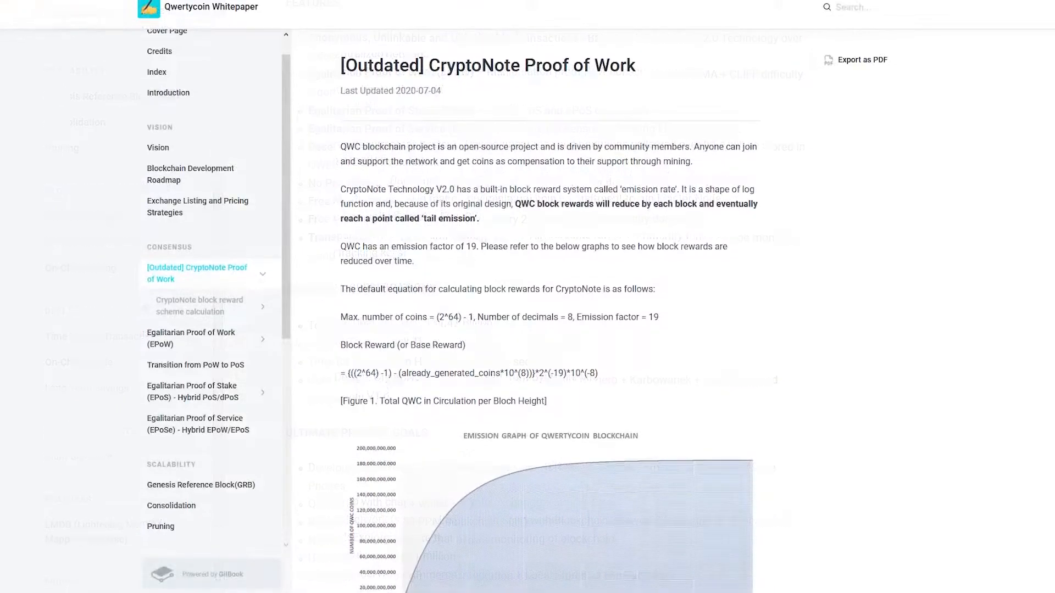
scroll("down", 3)
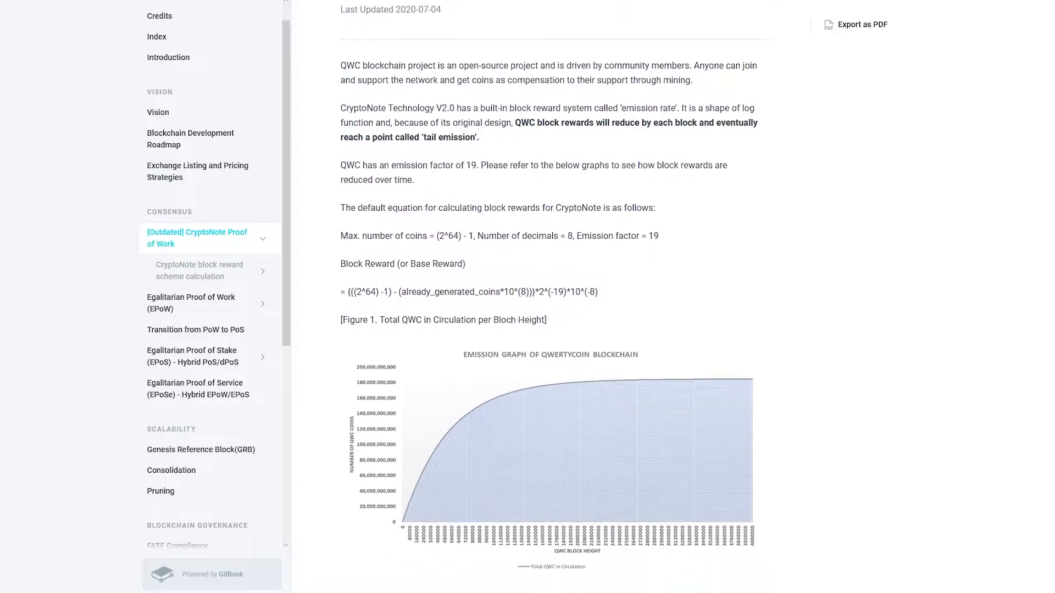
scroll("down", 3)
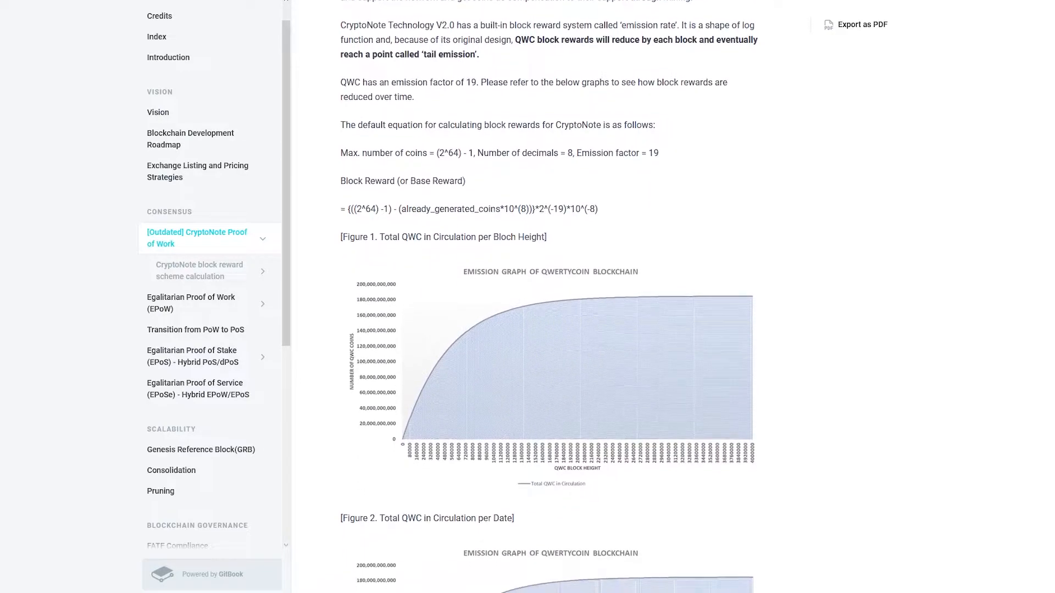
scroll("down", 3)
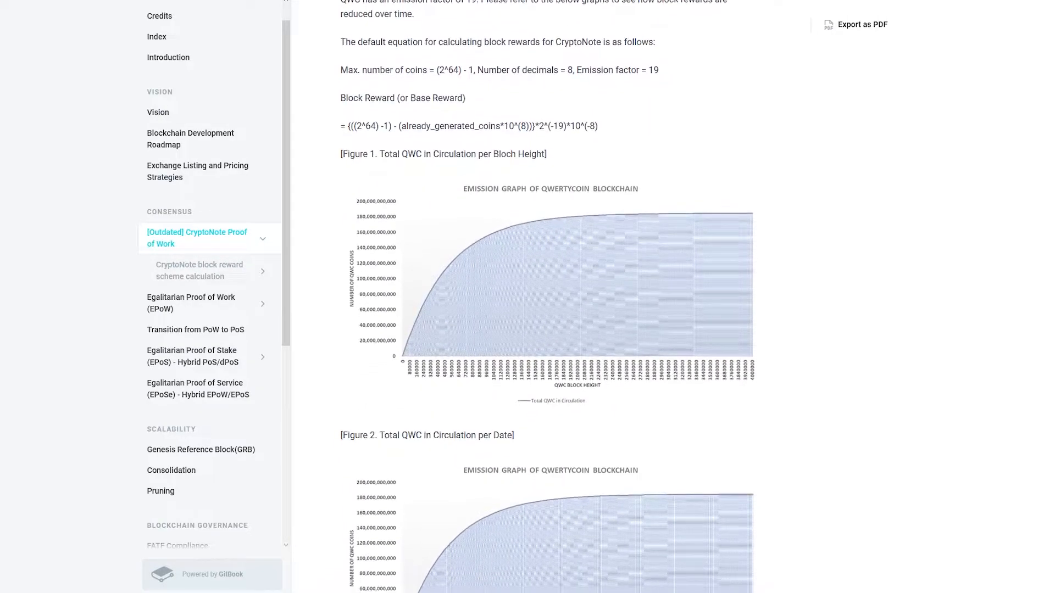
scroll("down", 3)
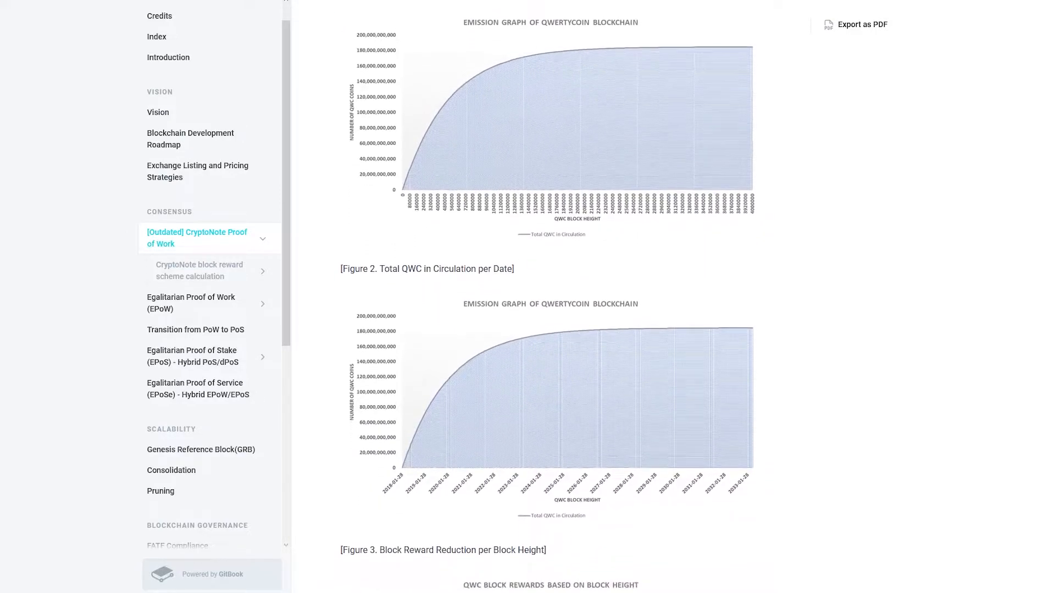
scroll("down", 3)
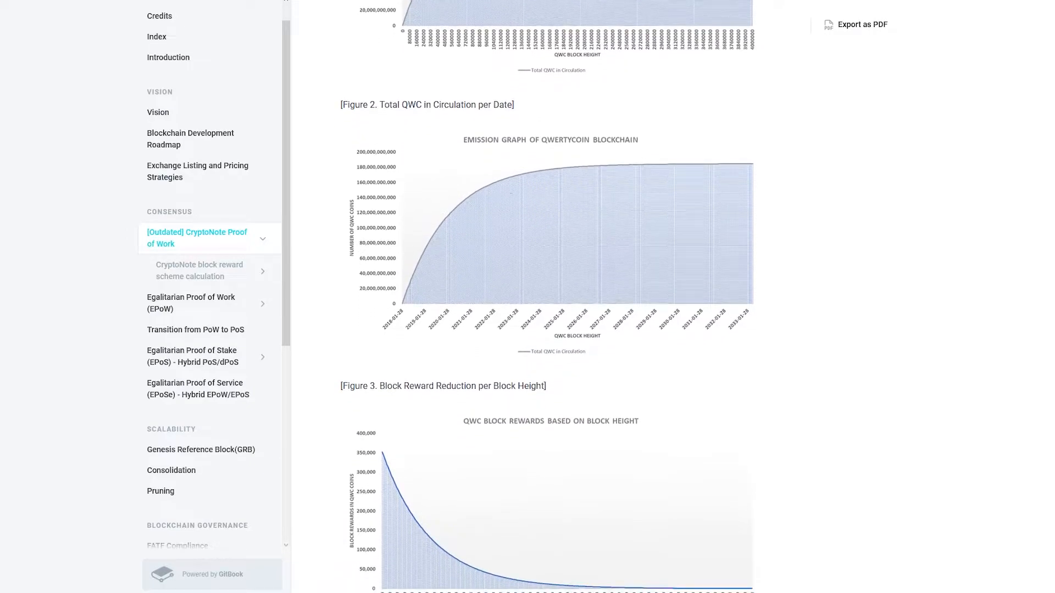
scroll("down", 3)
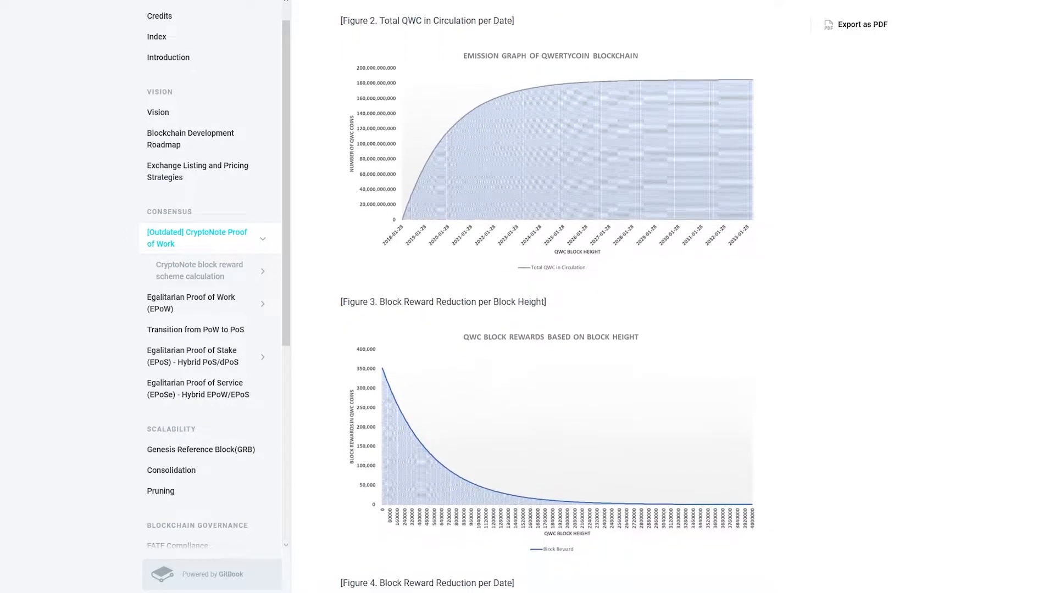
scroll("down", 3)
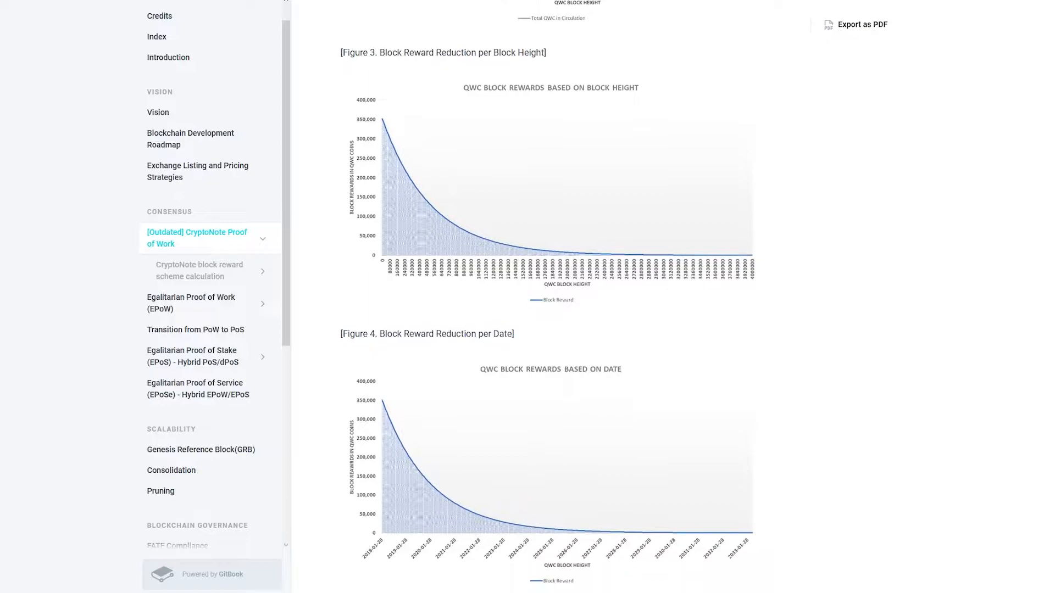
scroll("down", 3)
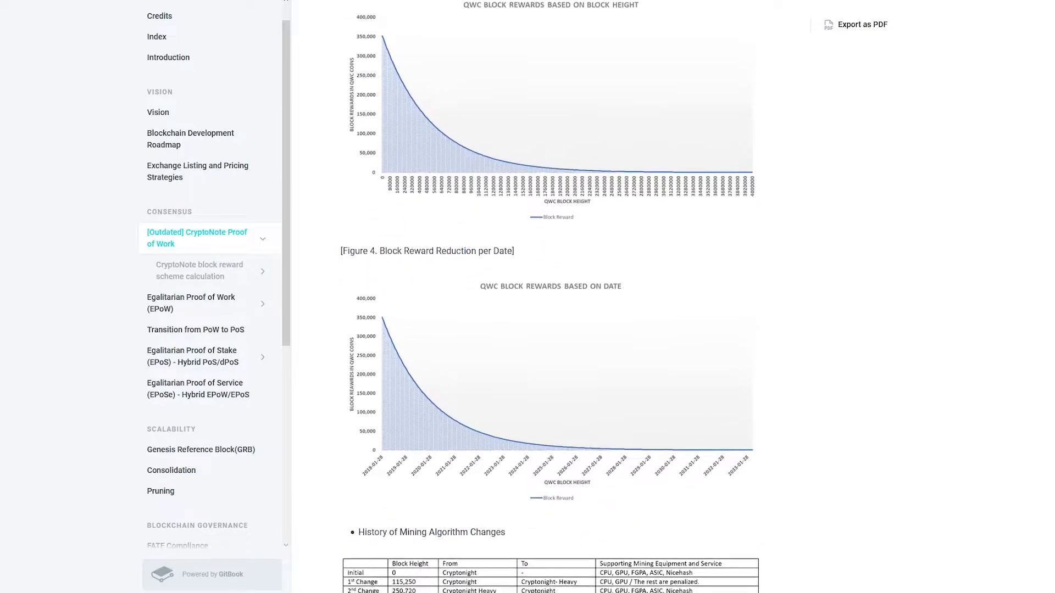
scroll("down", 3)
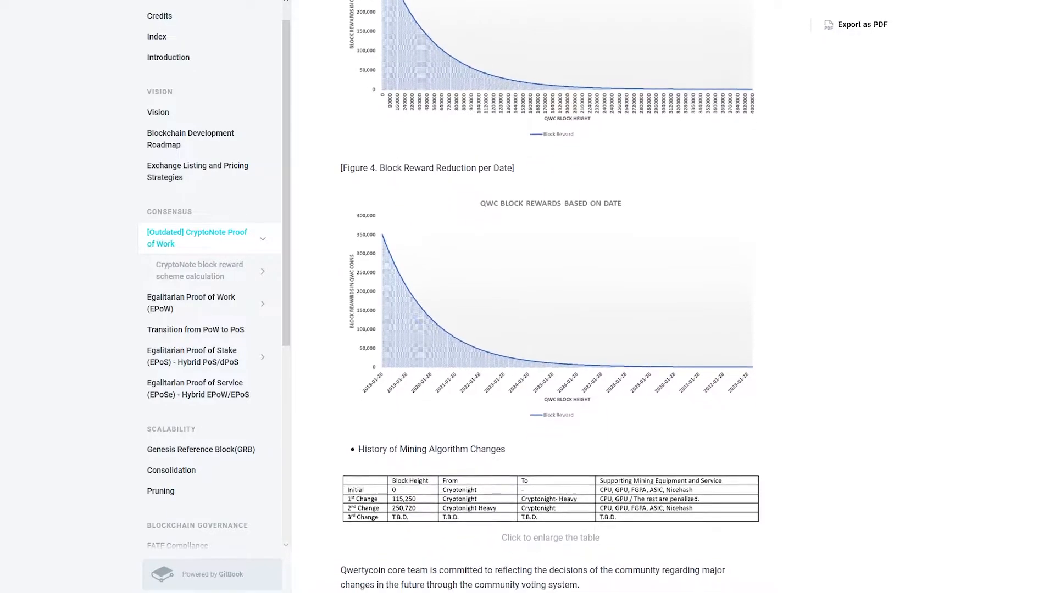
scroll("down", 3)
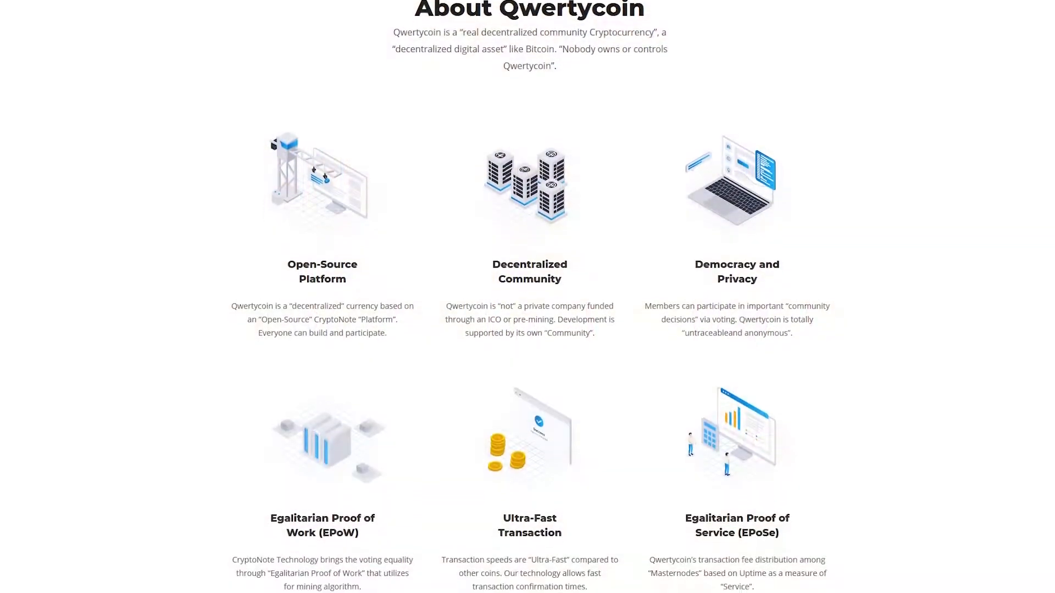
scroll("down", 3)
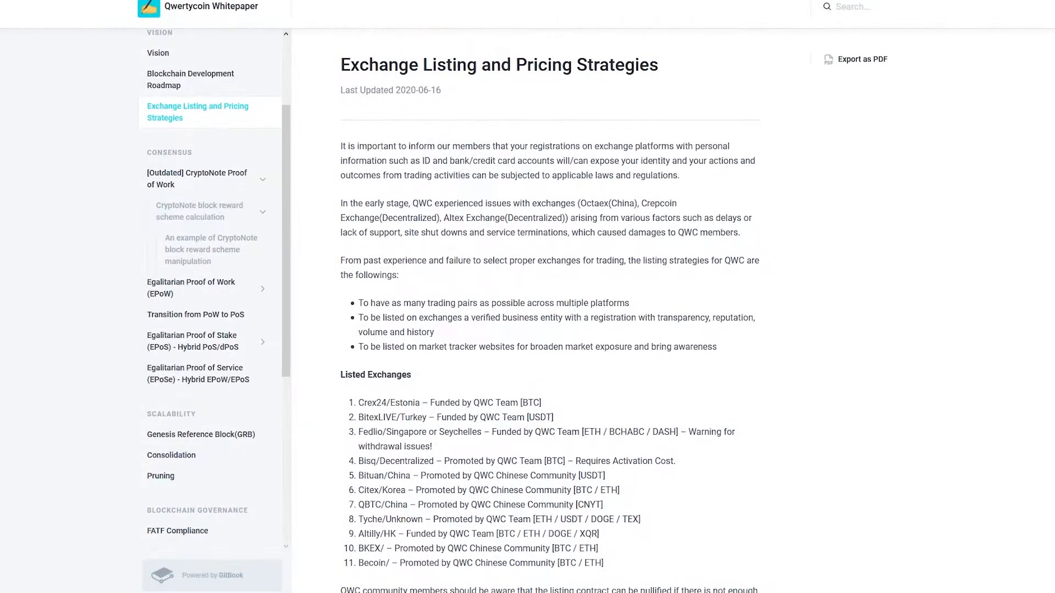
scroll("down", 3)
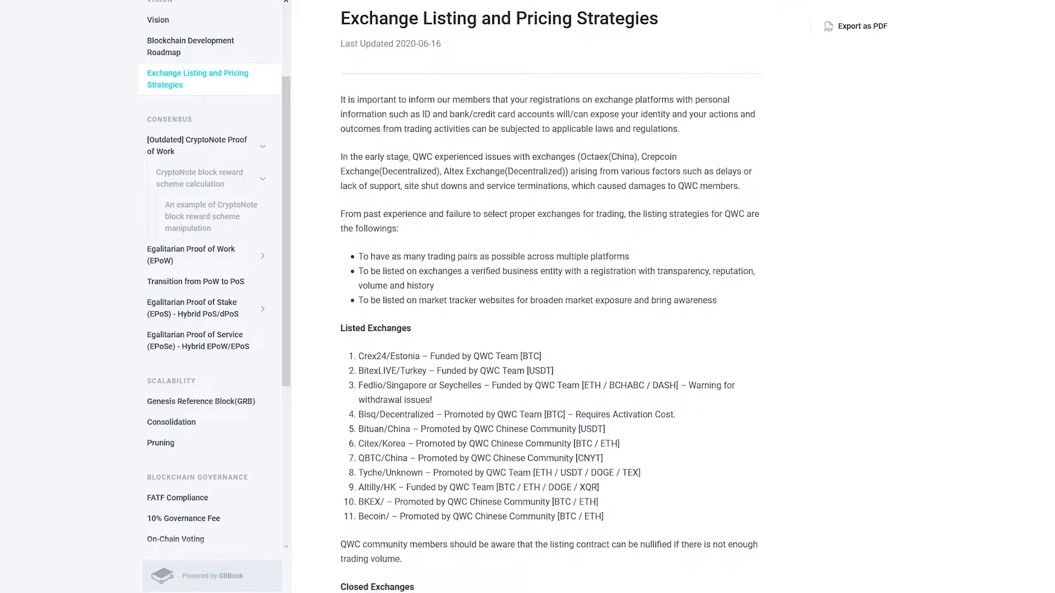
scroll("down", 3)
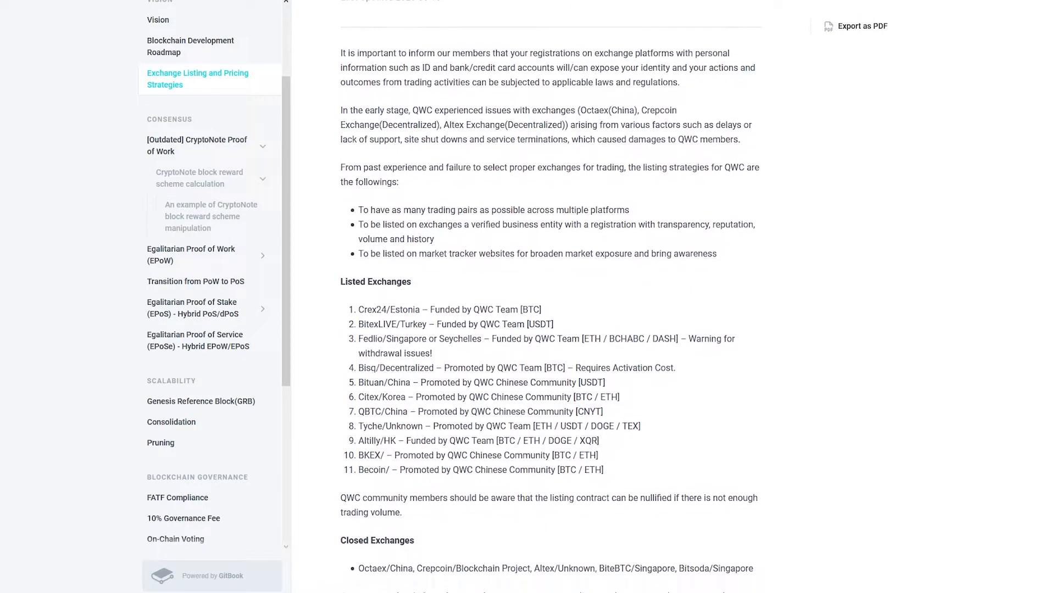
scroll("down", 3)
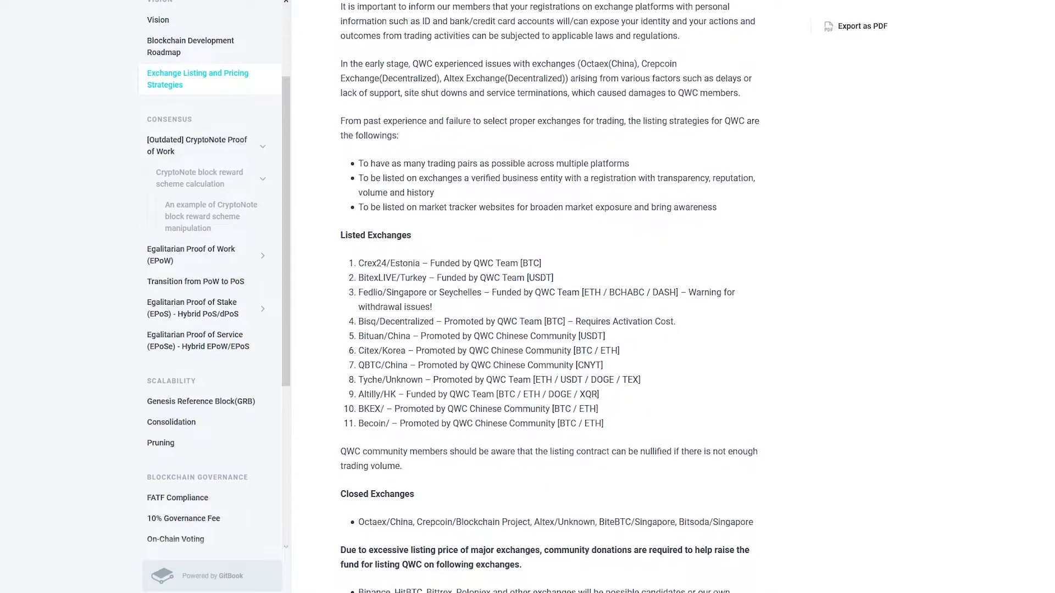
scroll("down", 3)
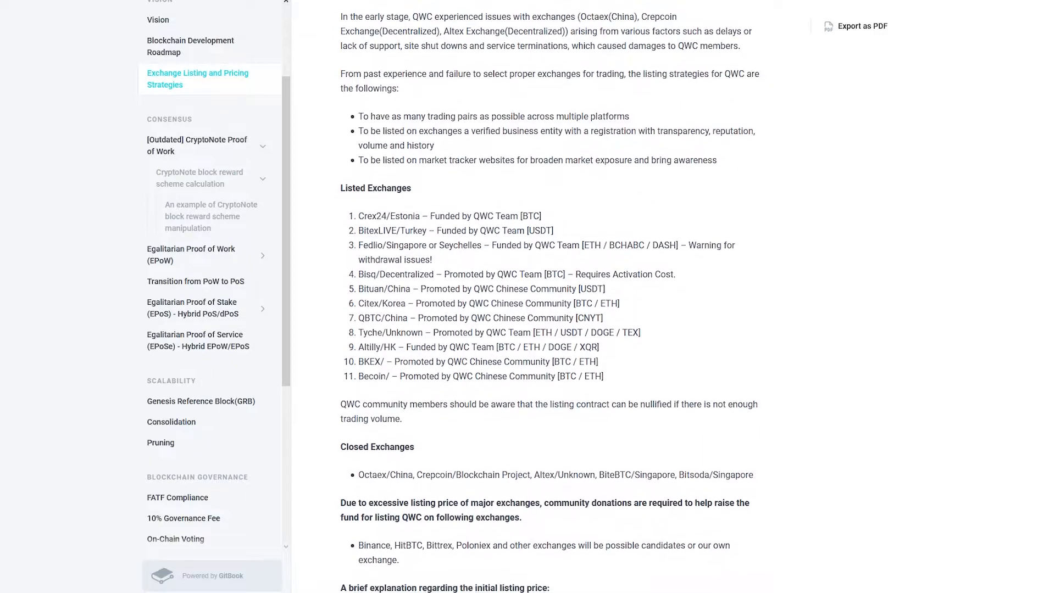
scroll("down", 3)
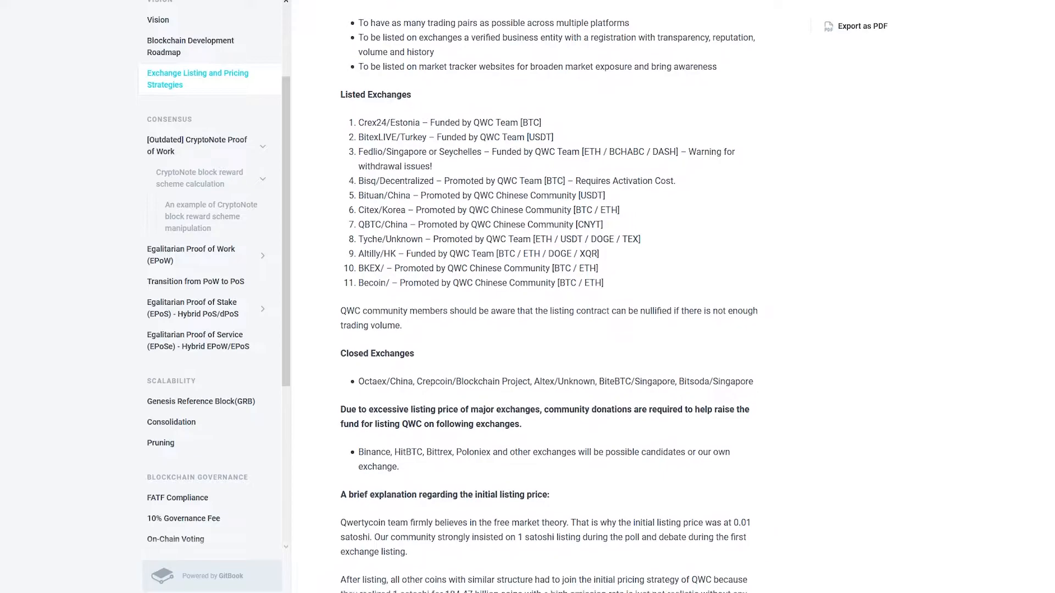
scroll("down", 3)
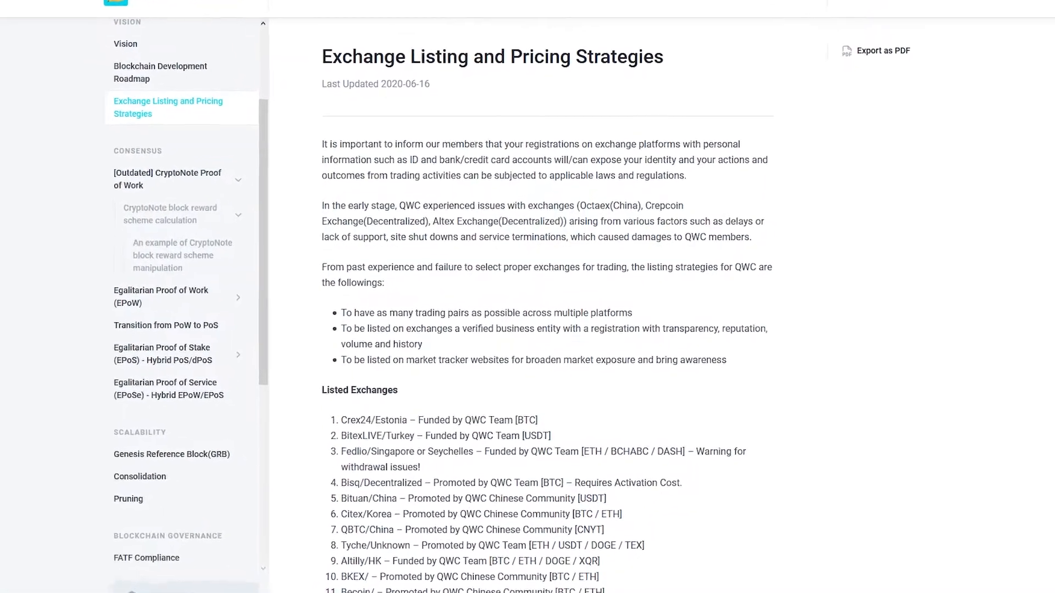
scroll("down", 3)
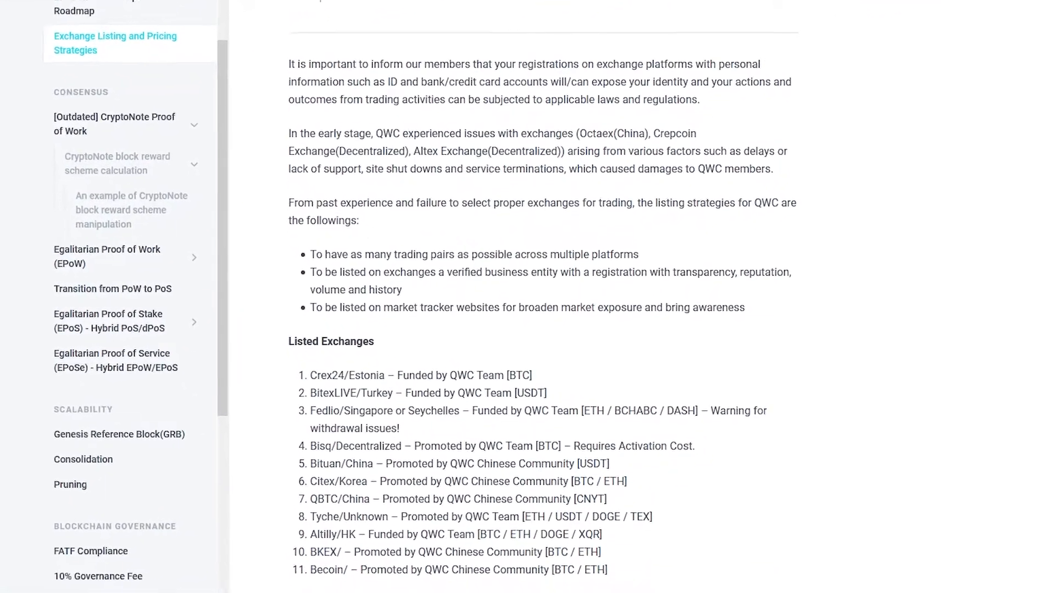
scroll("down", 3)
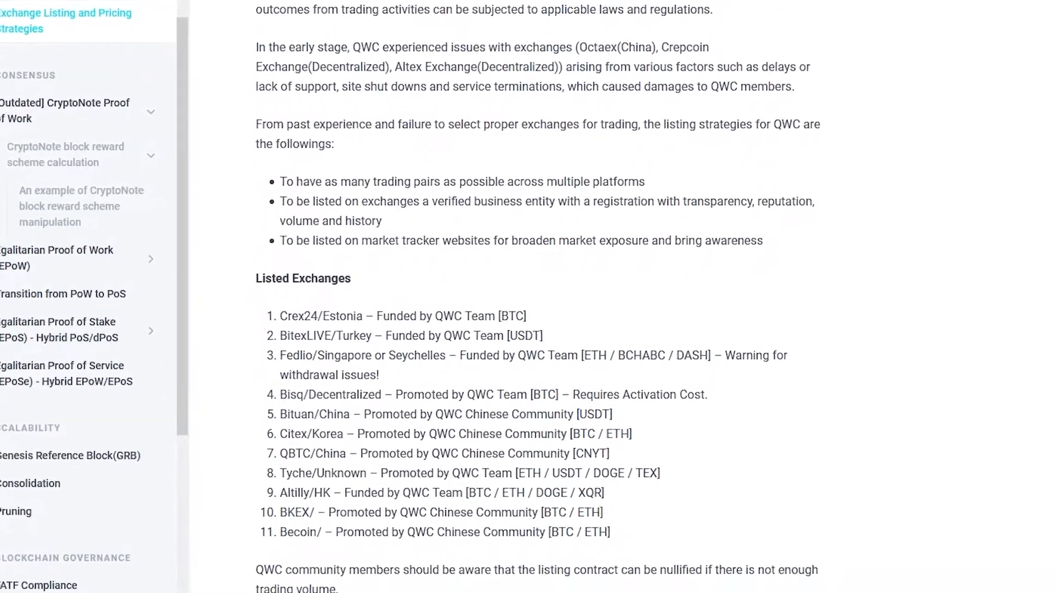
scroll("down", 3)
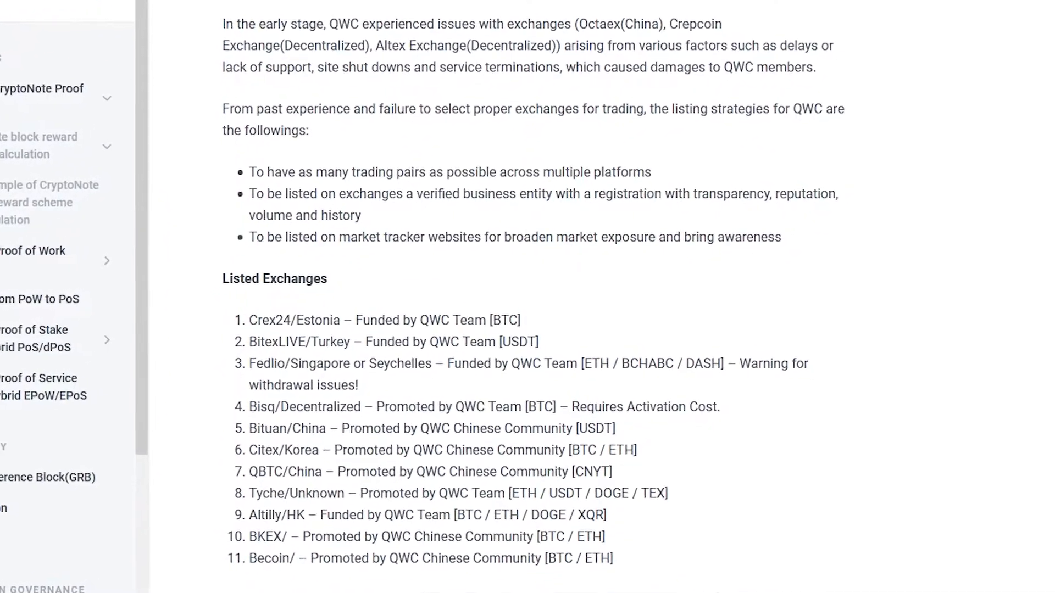
scroll("down", 3)
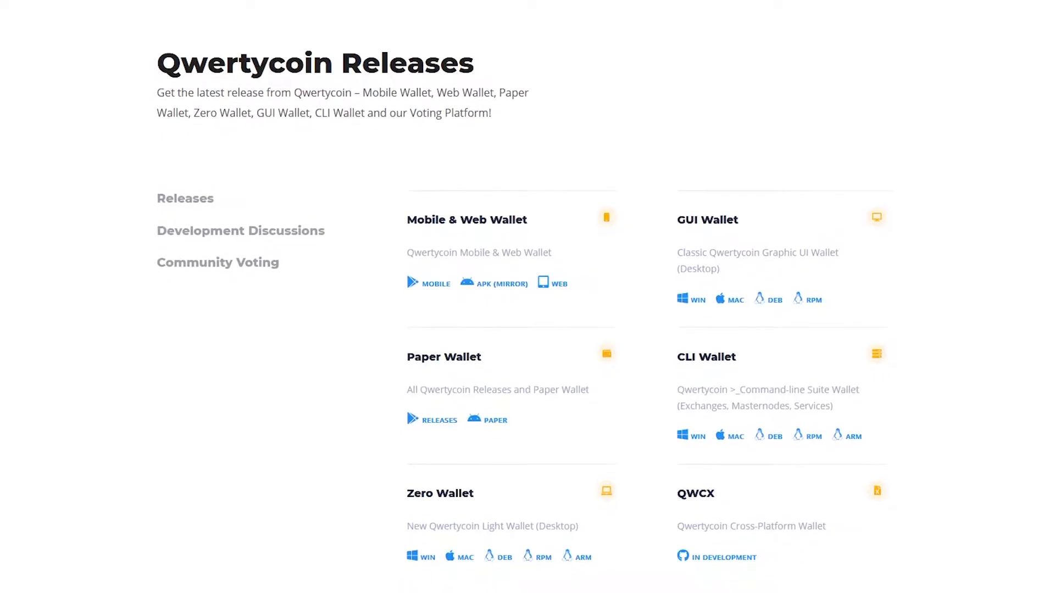
scroll("down", 3)
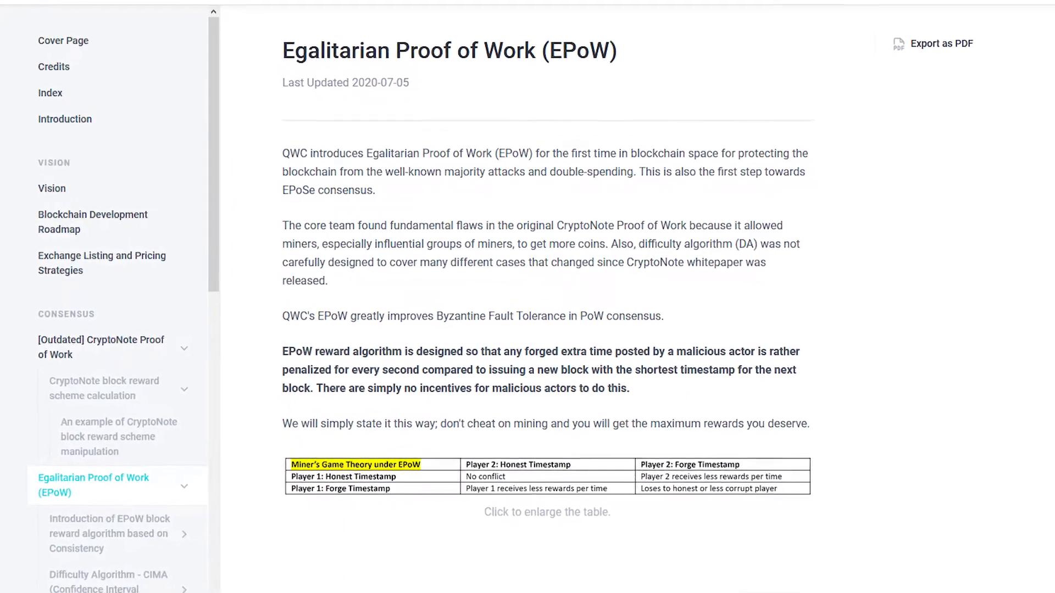
scroll("down", 3)
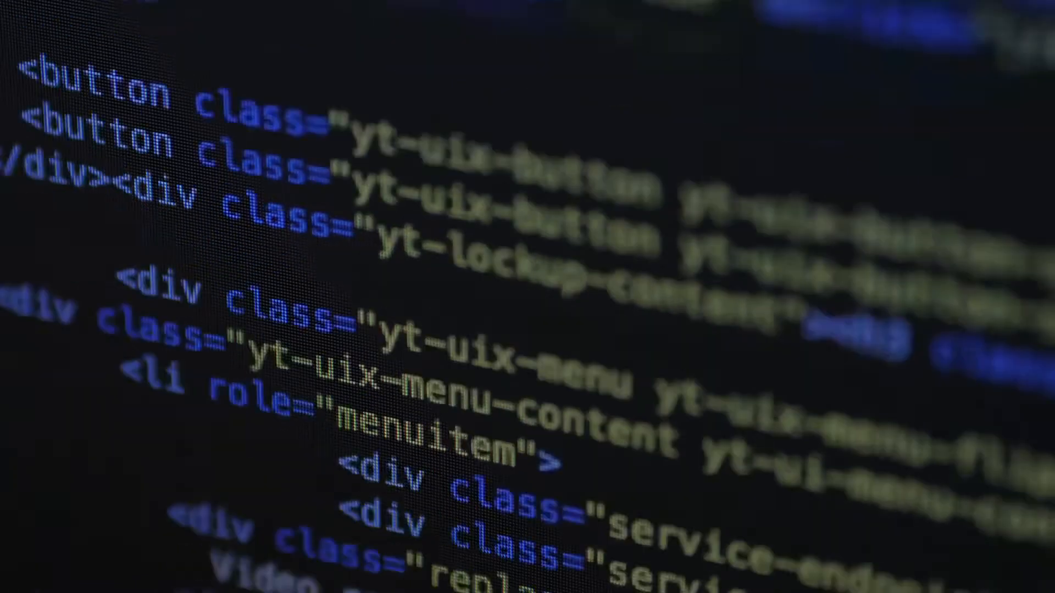
scroll("down", 3)
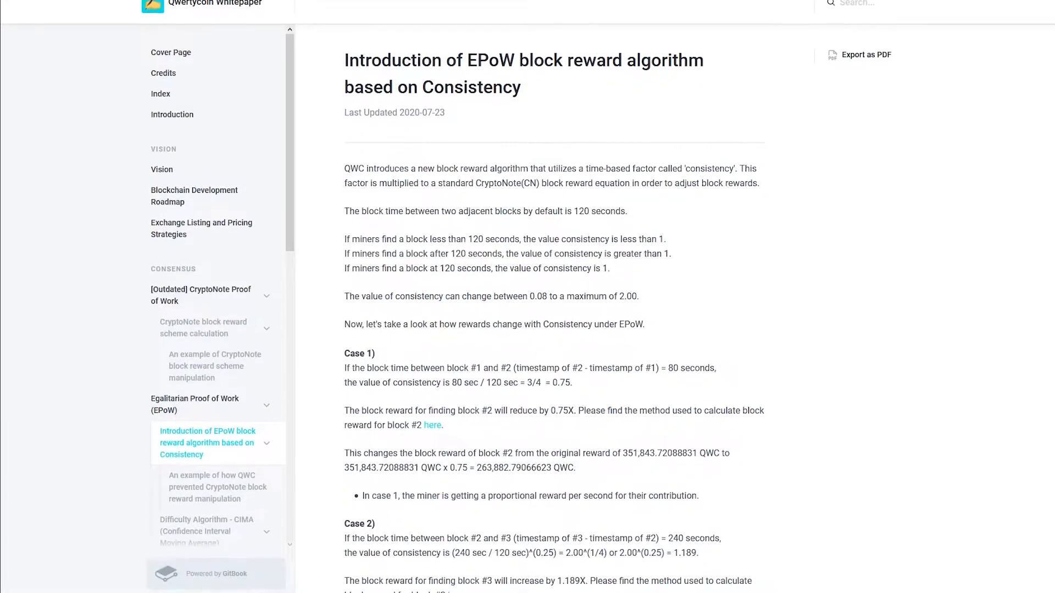
scroll("down", 3)
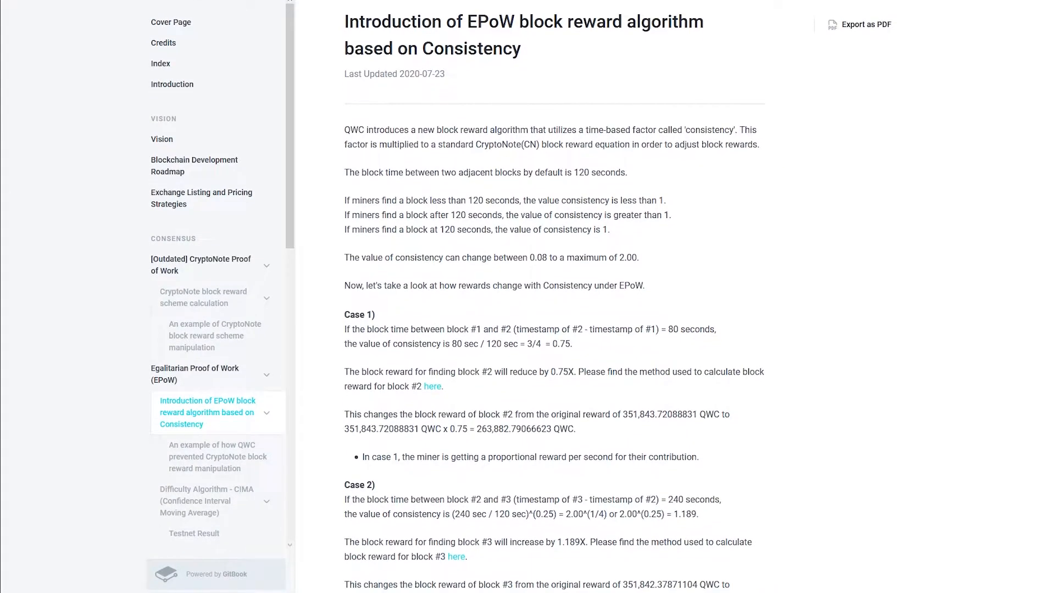
scroll("down", 3)
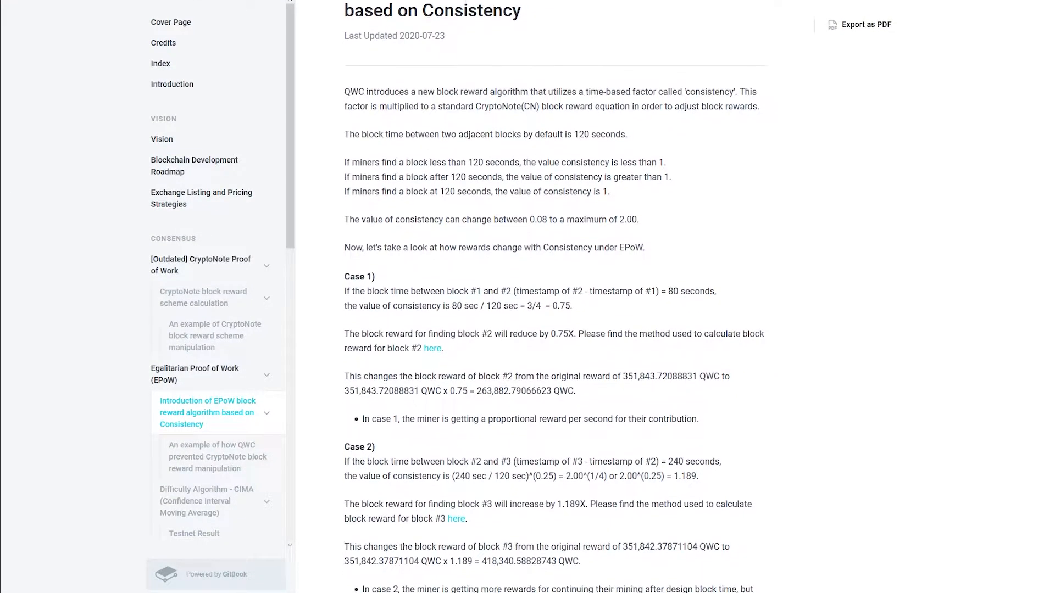
scroll("down", 3)
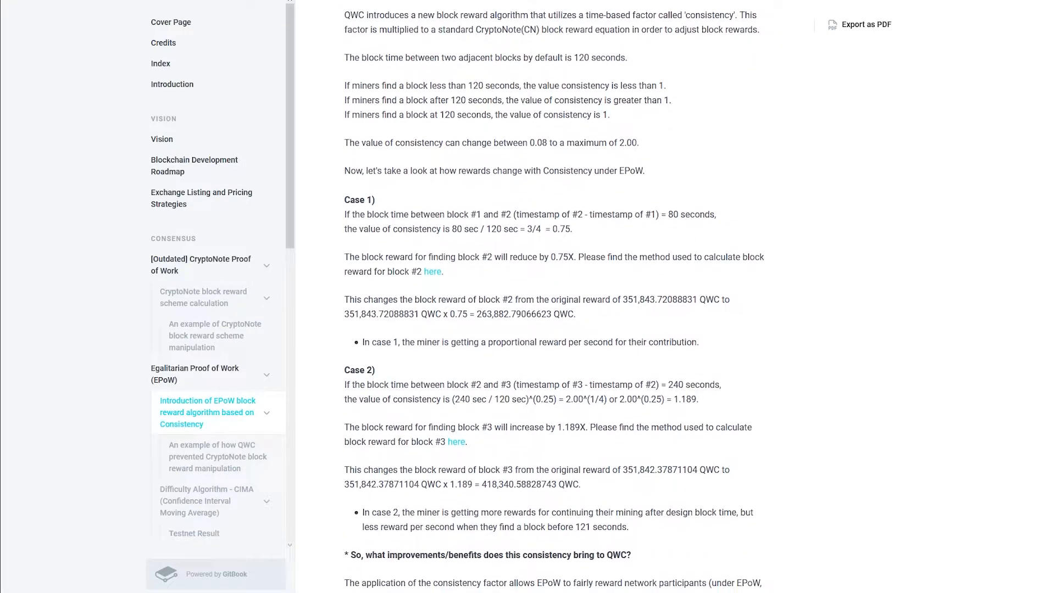
scroll("down", 3)
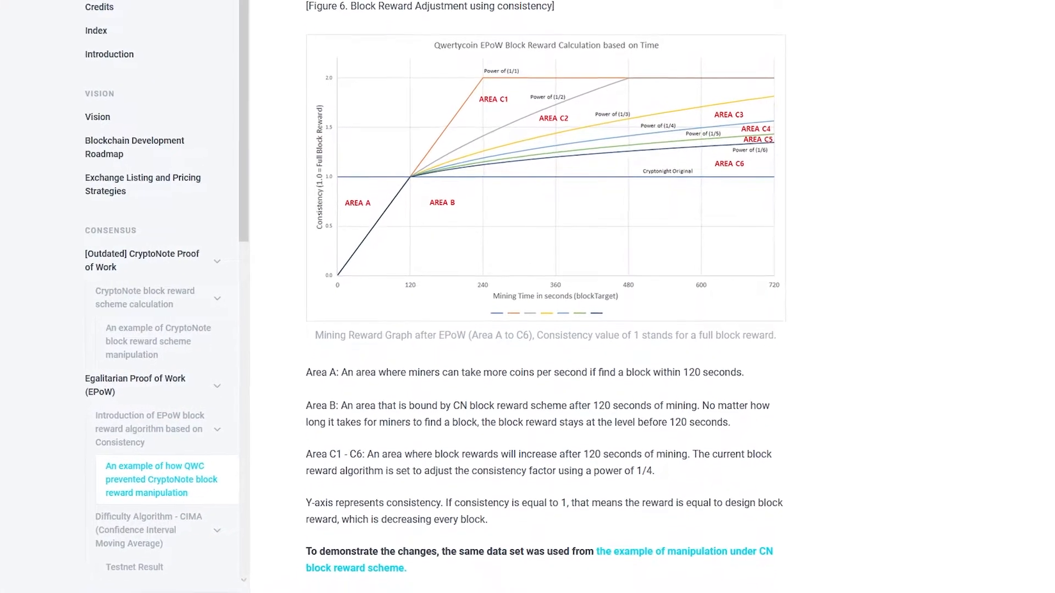
scroll("down", 3)
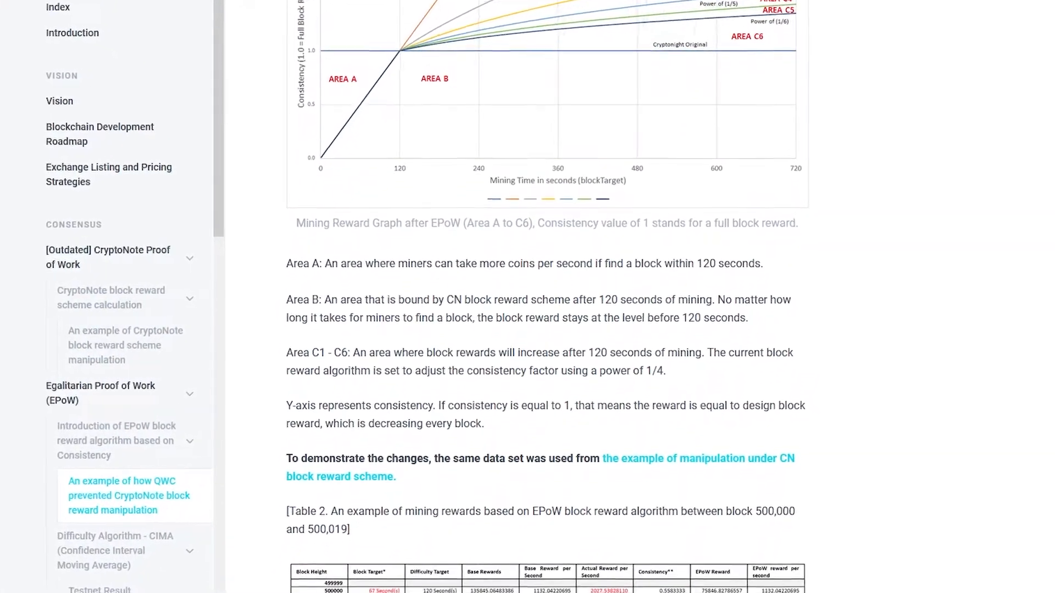
scroll("down", 3)
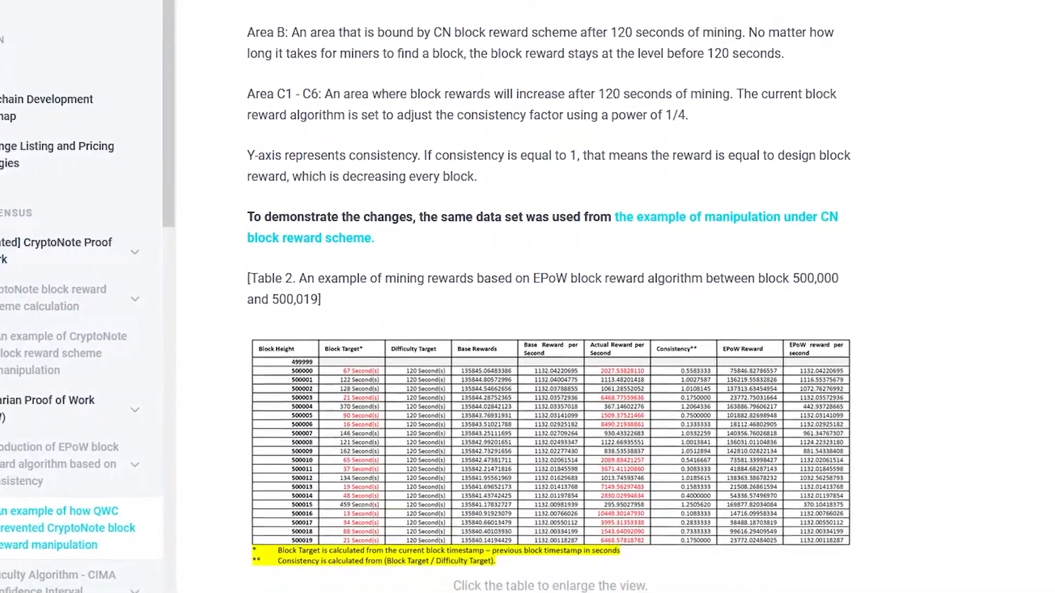
scroll("down", 3)
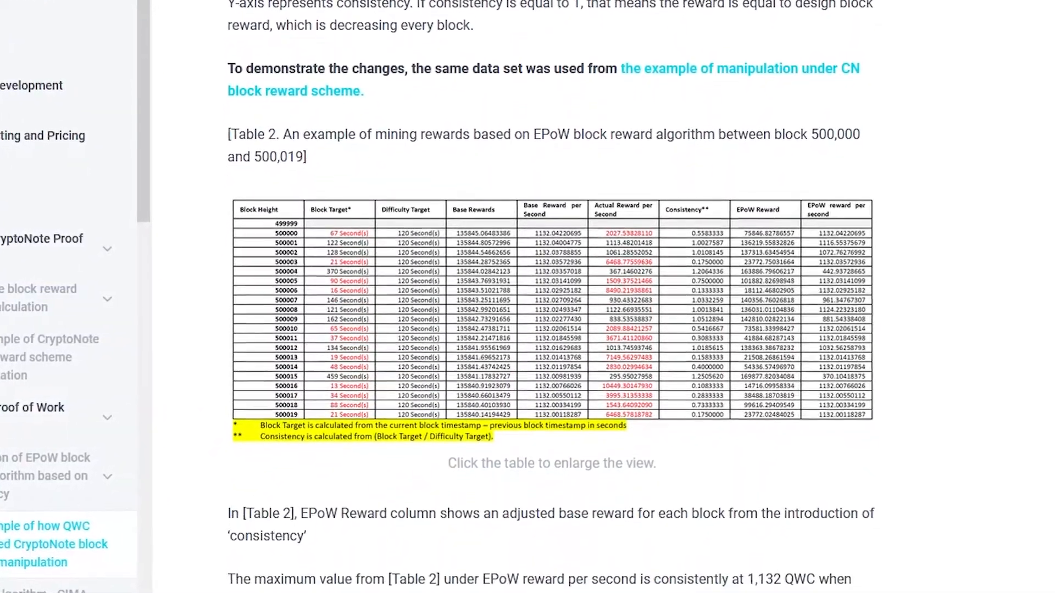